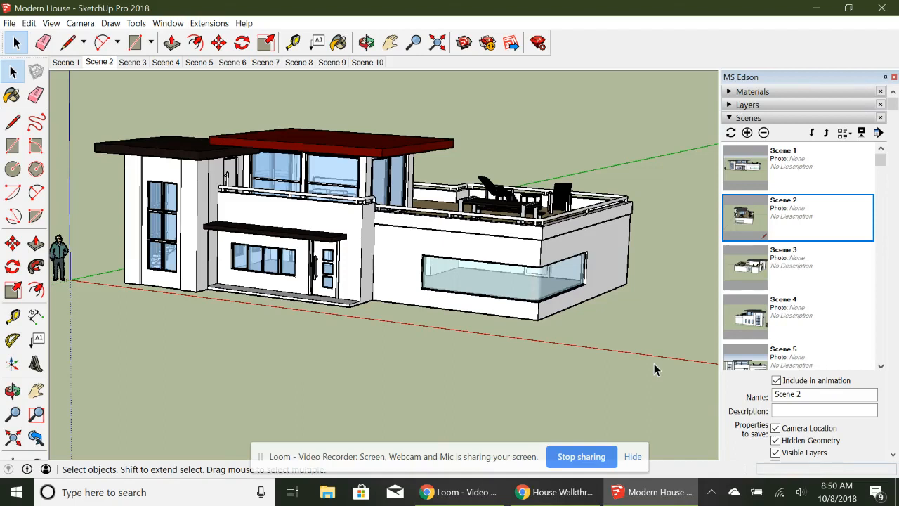
pyautogui.moveTo(556, 344)
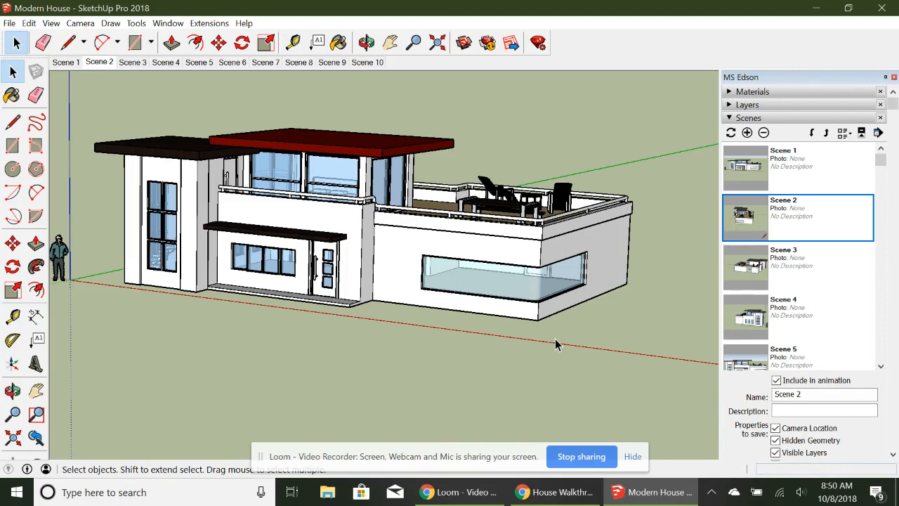
pyautogui.moveTo(635, 149)
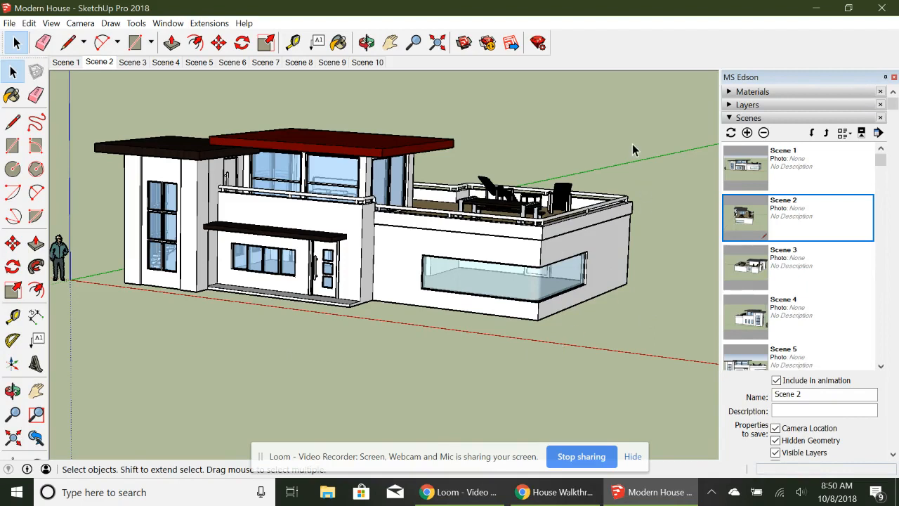
pyautogui.moveTo(320, 326)
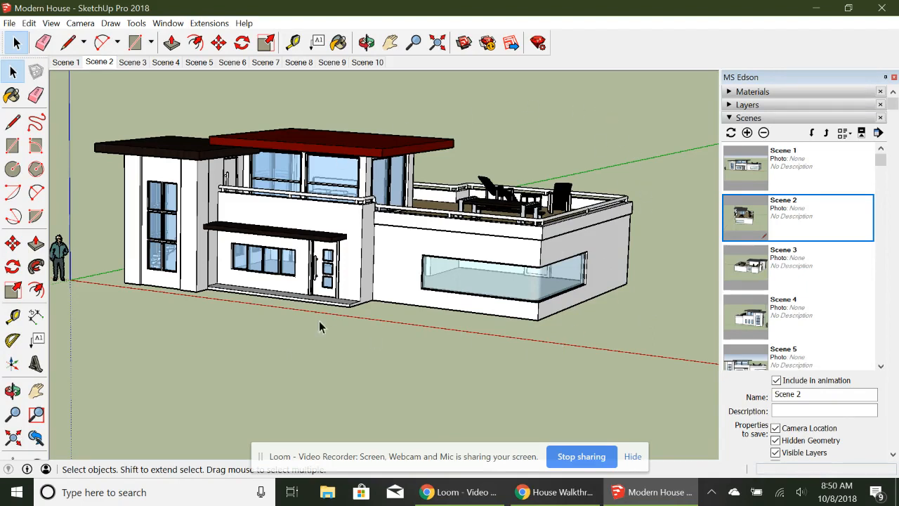
pyautogui.moveTo(491, 197)
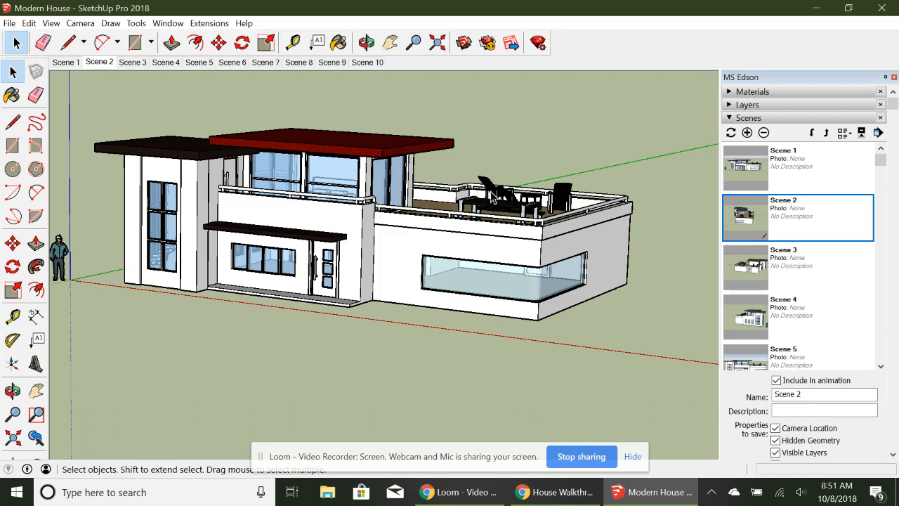
pyautogui.moveTo(522, 134)
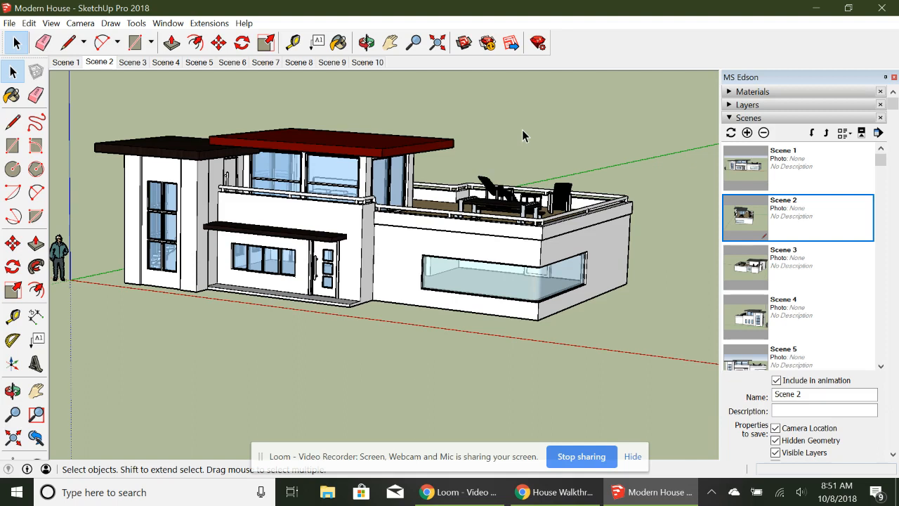
pyautogui.moveTo(157, 88)
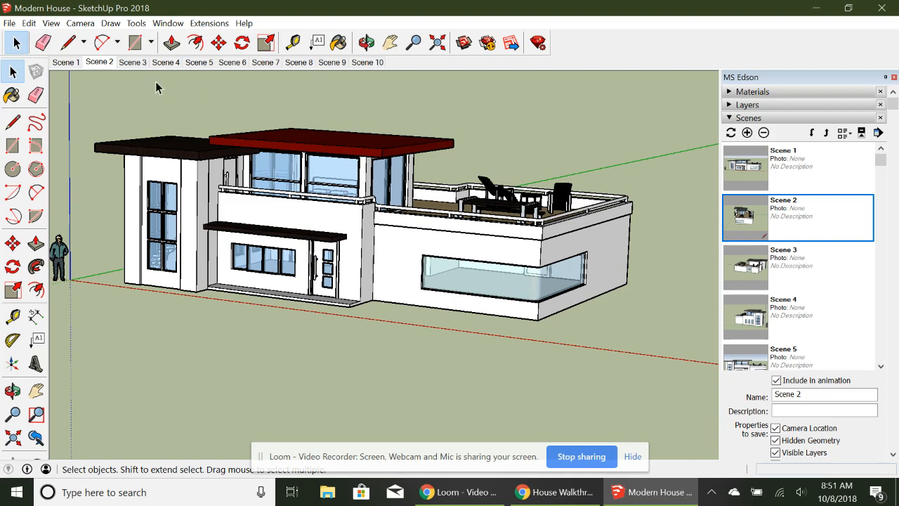
pyautogui.moveTo(205, 110)
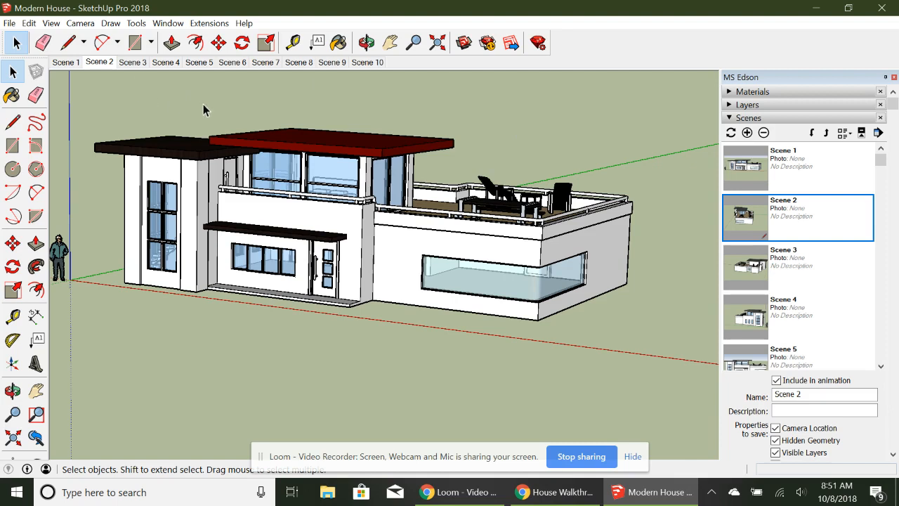
pyautogui.moveTo(800, 157)
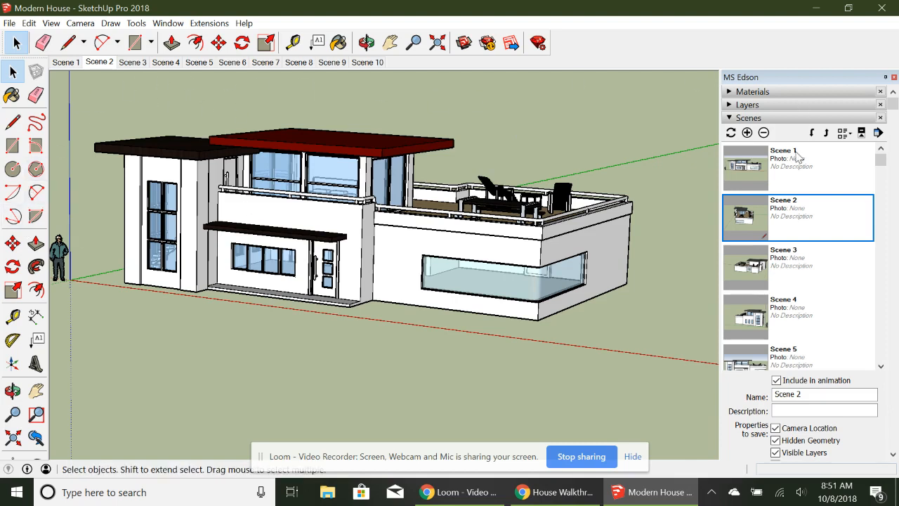
pyautogui.moveTo(550, 109)
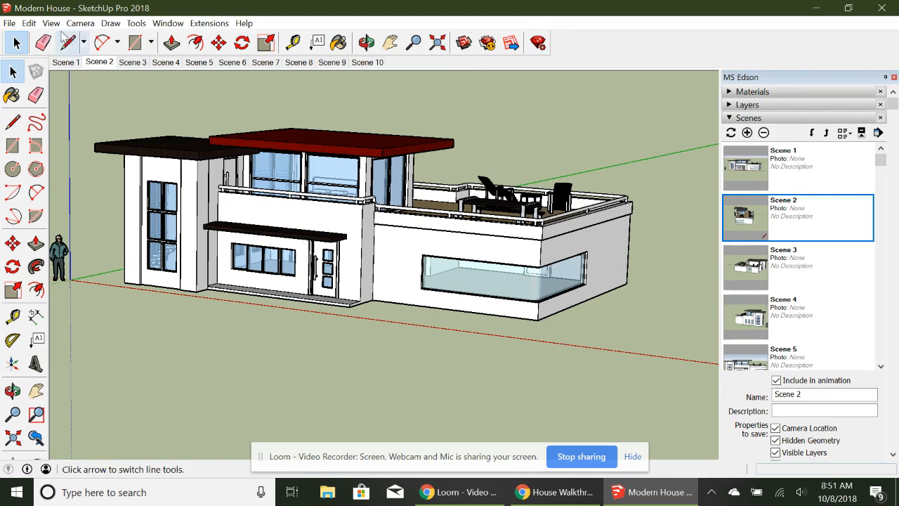
# Step: Hide the Large Tool Set toolbar and the side tray, then show the Scene 1 front view
pyautogui.click(50, 22)
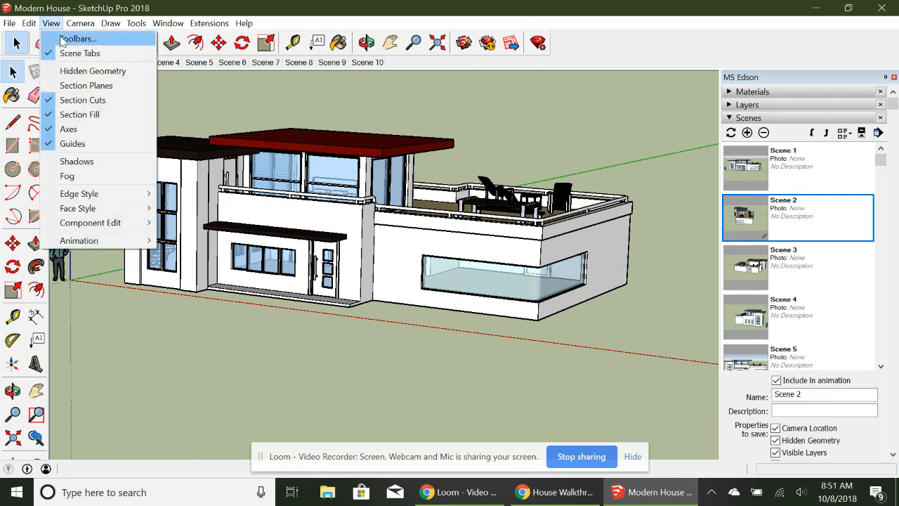
pyautogui.click(77, 40)
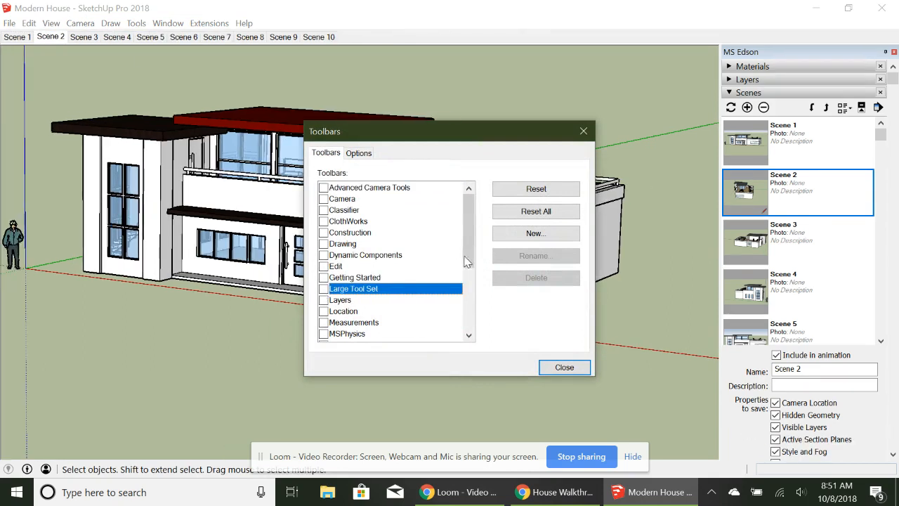
pyautogui.scroll(-3)
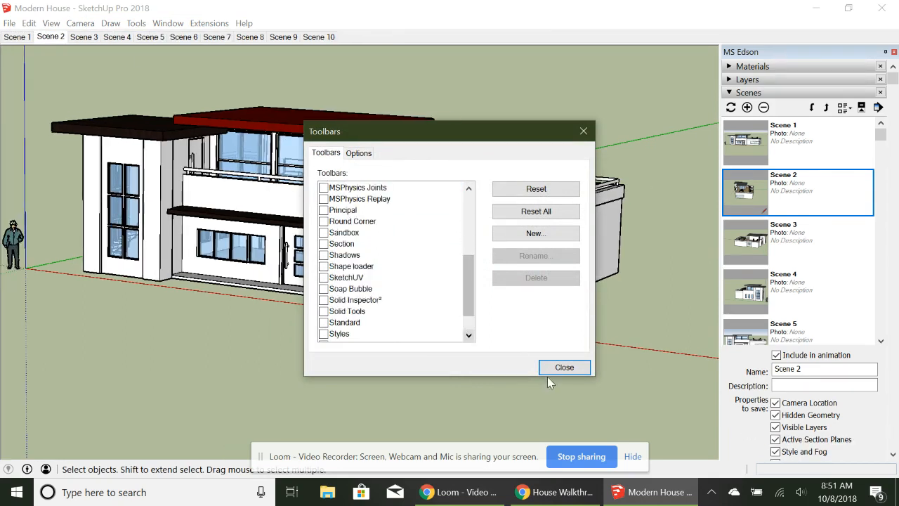
pyautogui.click(564, 367)
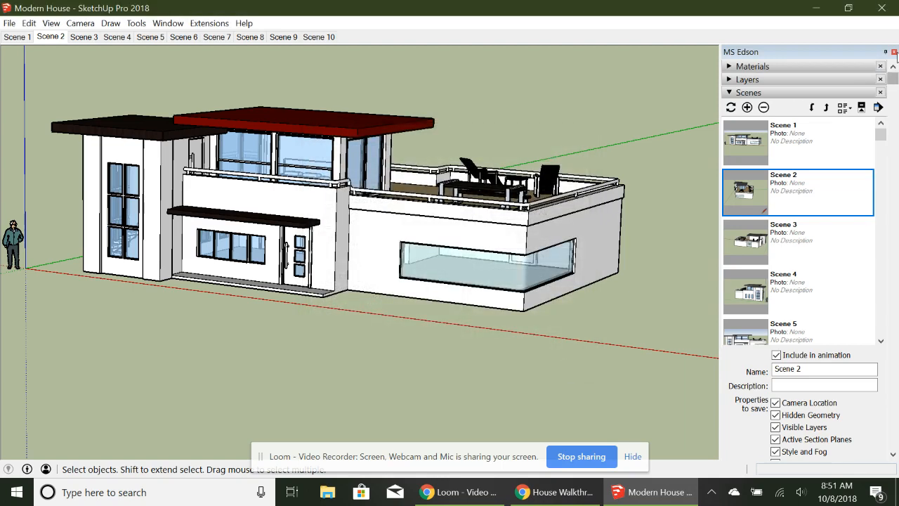
pyautogui.click(893, 52)
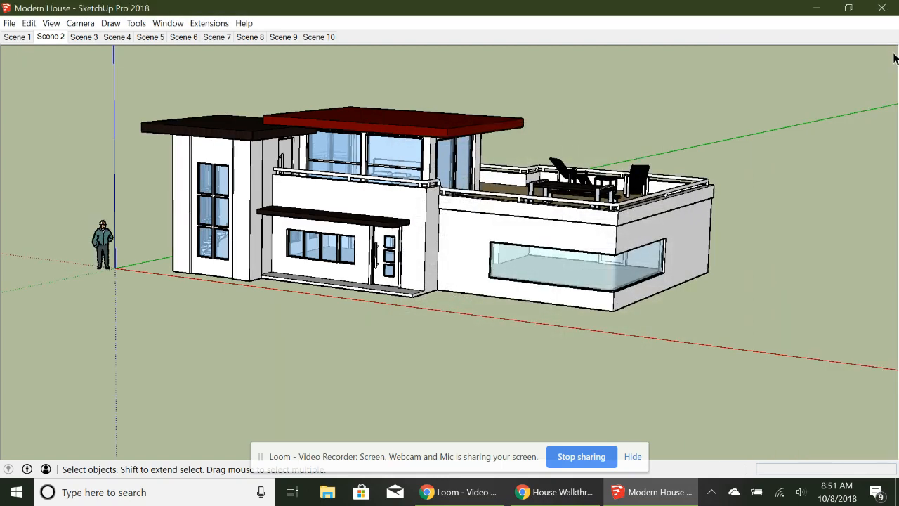
pyautogui.click(16, 36)
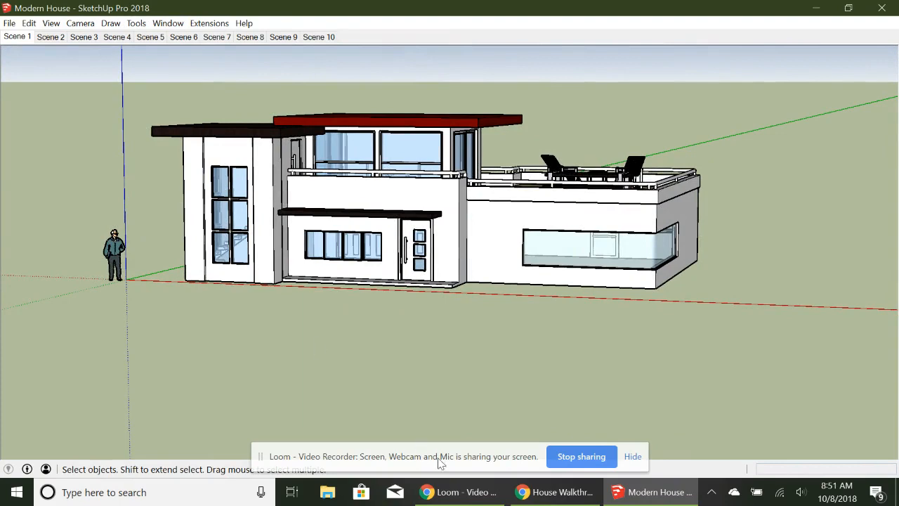
# Step: Check the House Walkthrough Animation slides, then return to the Modern House model
pyautogui.click(555, 492)
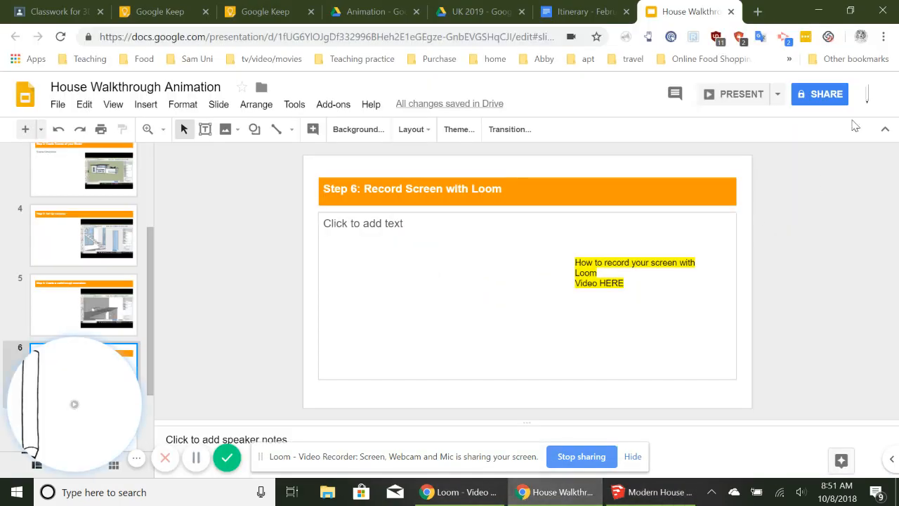
pyautogui.moveTo(828, 37)
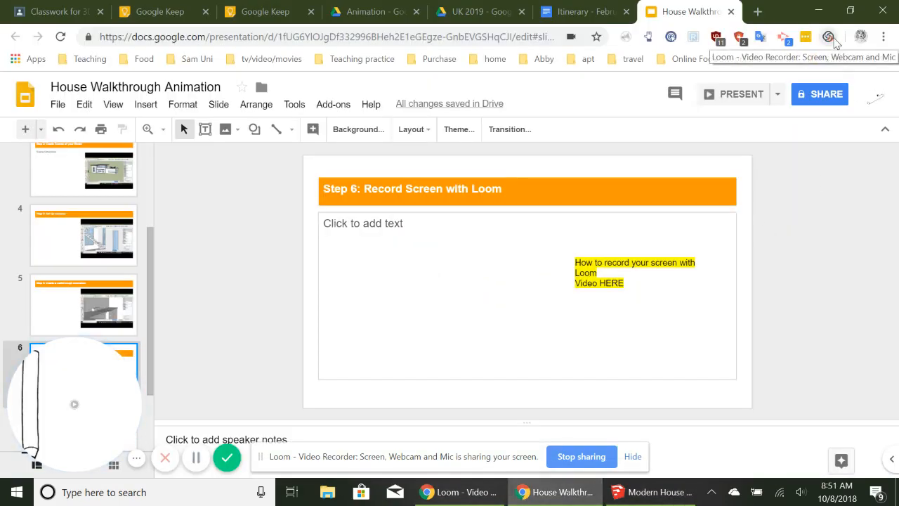
pyautogui.moveTo(829, 36)
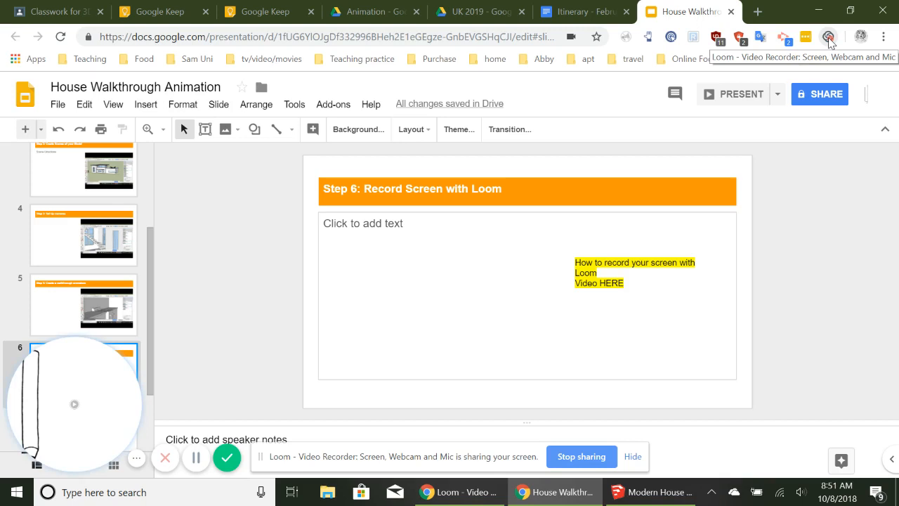
pyautogui.moveTo(584, 408)
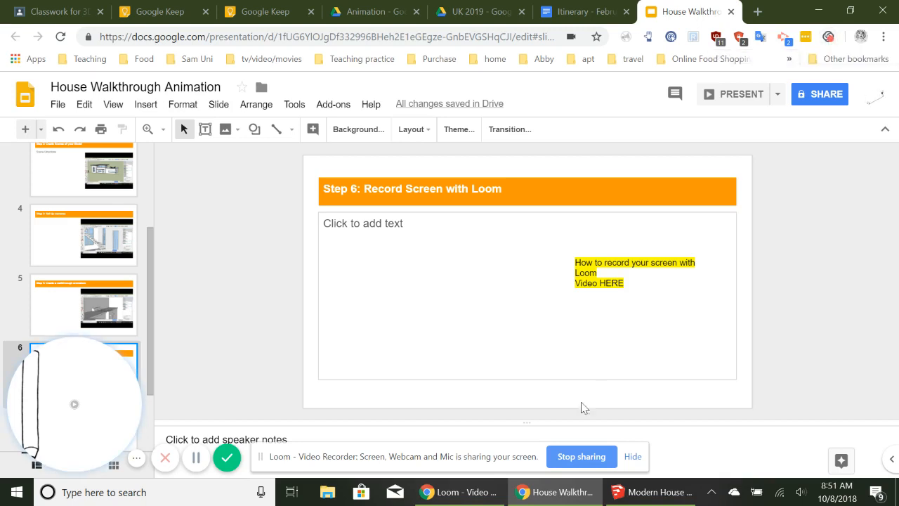
pyautogui.moveTo(649, 492)
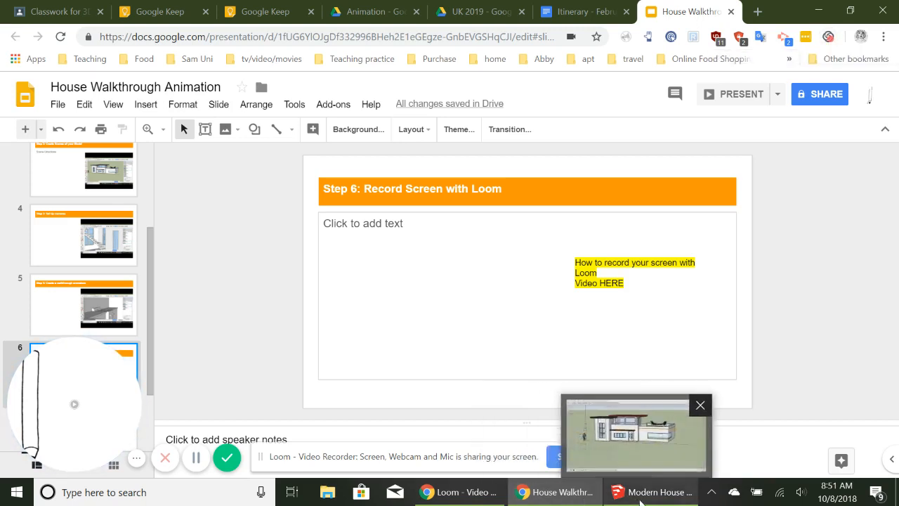
pyautogui.click(649, 492)
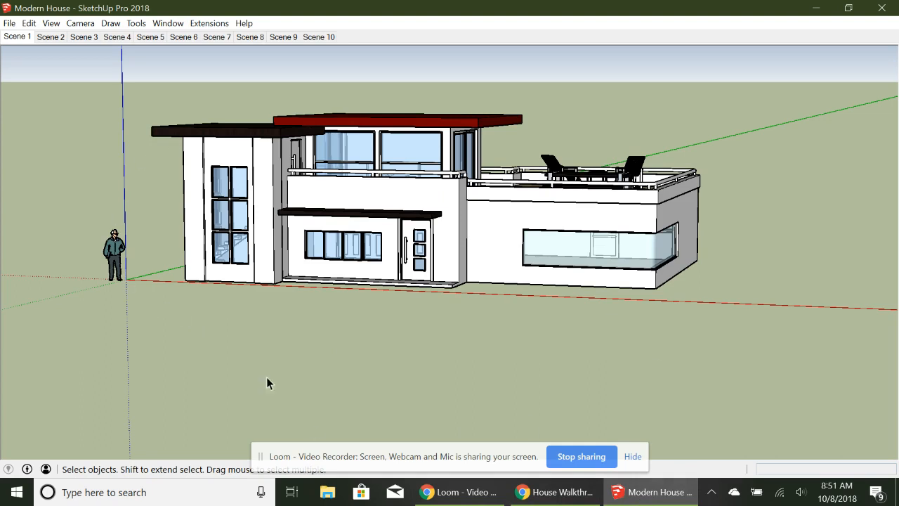
pyautogui.moveTo(10, 23)
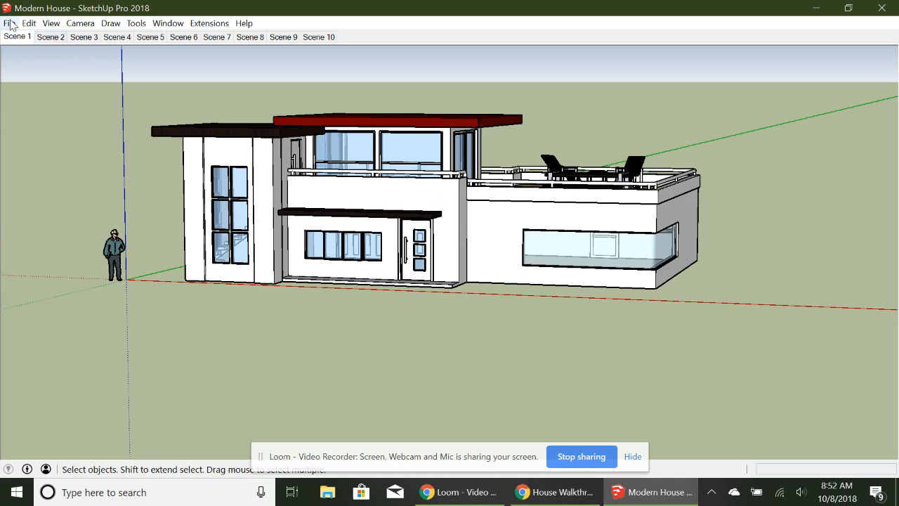
# Step: Play the scene walkthrough animation from View > Animation
pyautogui.click(28, 22)
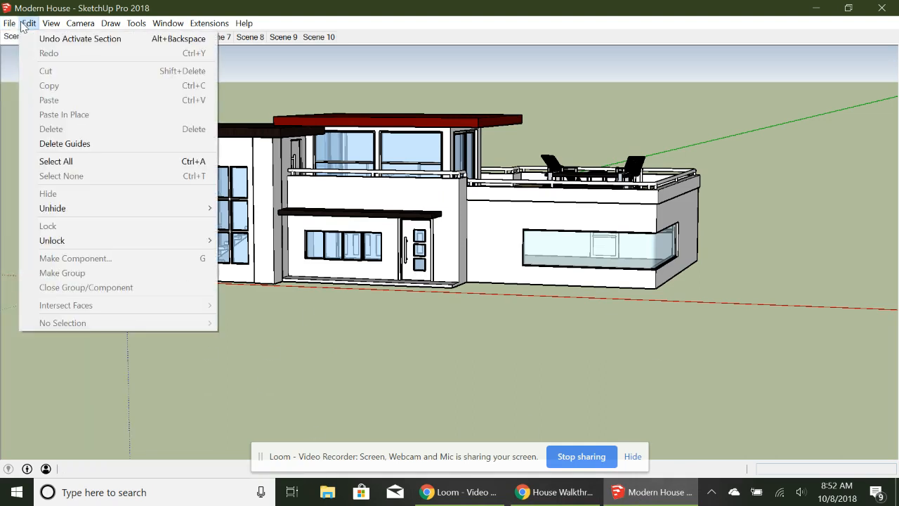
pyautogui.click(51, 23)
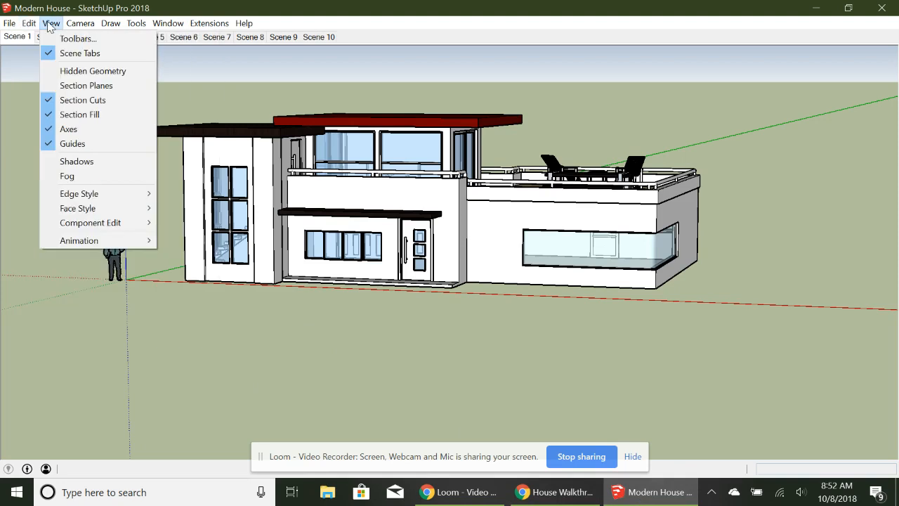
pyautogui.moveTo(78, 240)
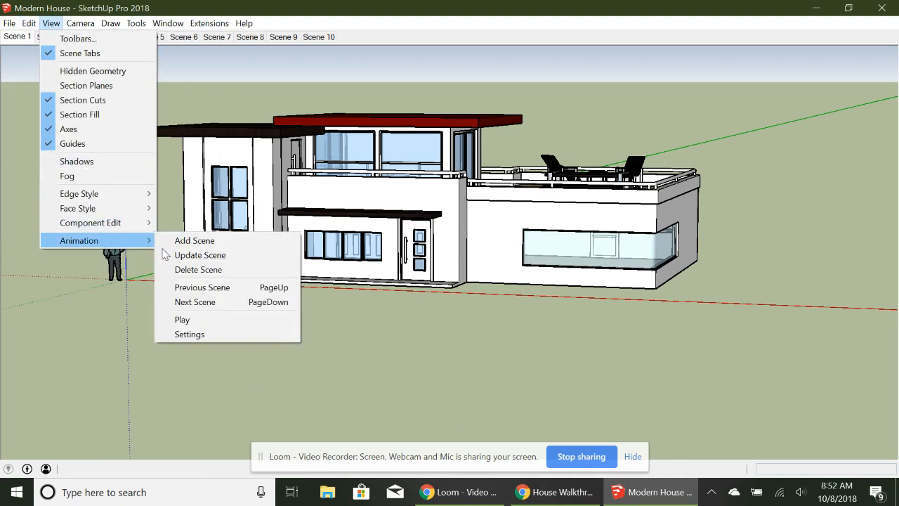
pyautogui.click(183, 321)
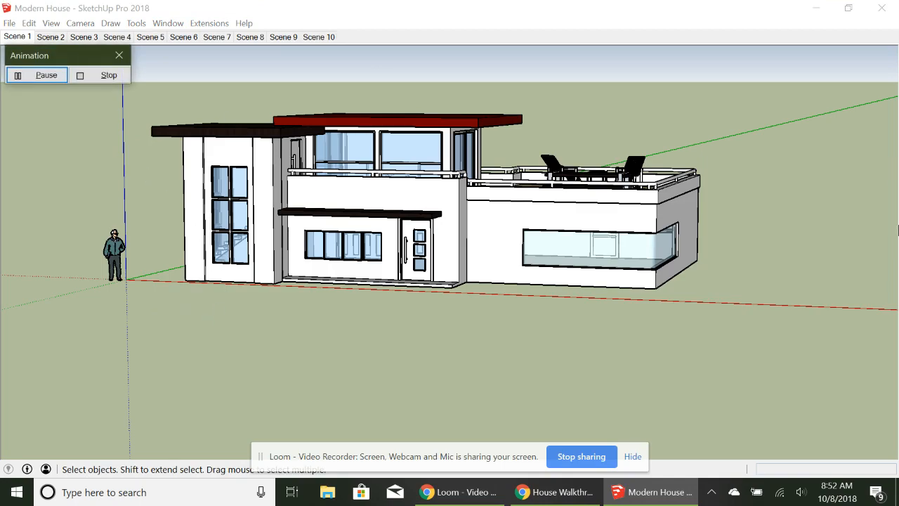
pyautogui.click(51, 36)
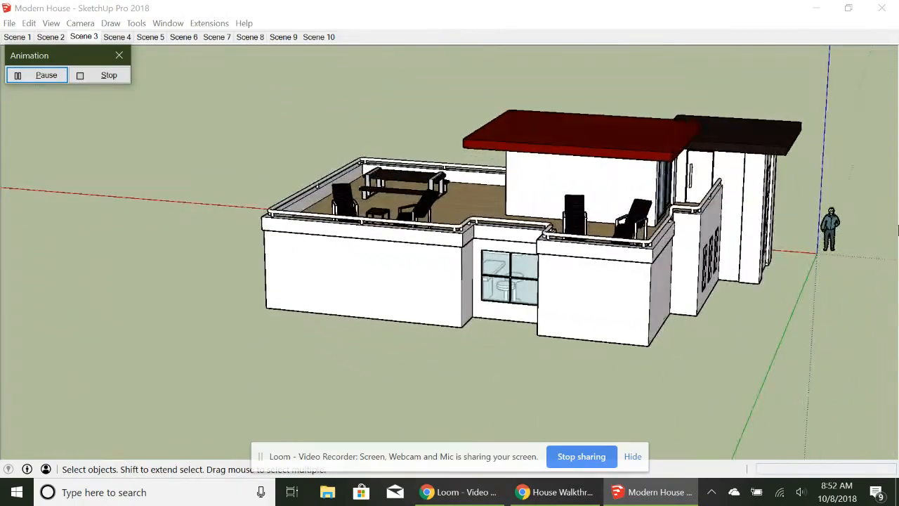
pyautogui.click(117, 37)
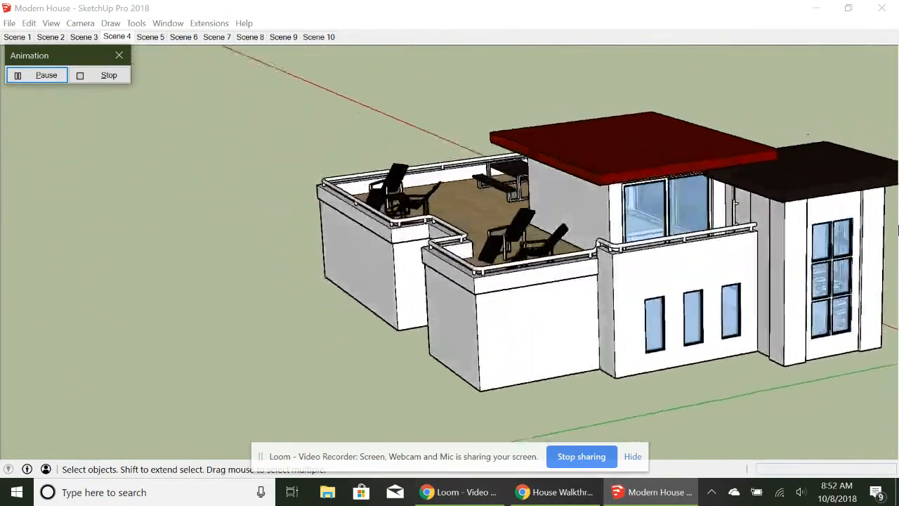
pyautogui.click(149, 37)
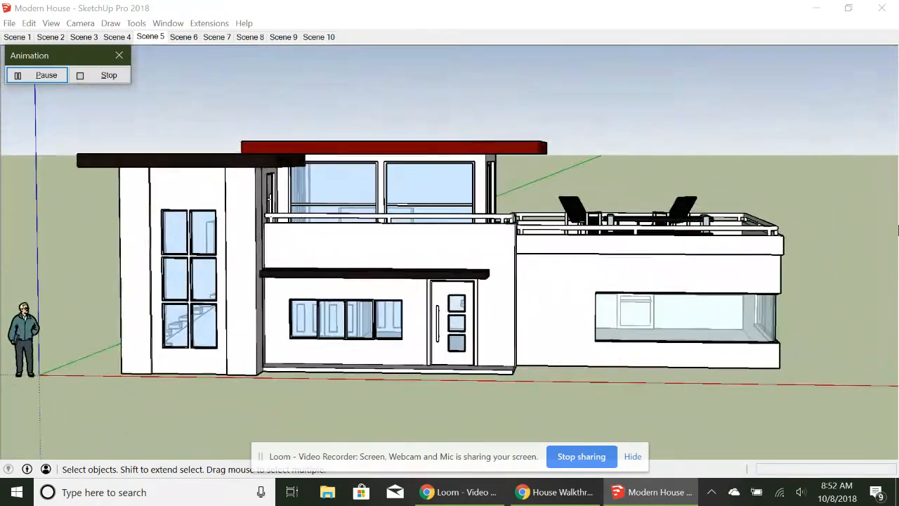
pyautogui.click(183, 37)
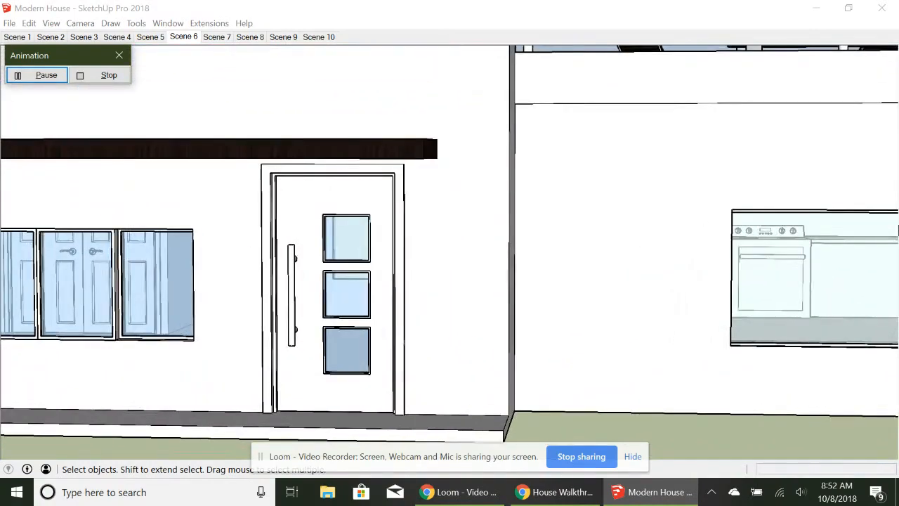
pyautogui.click(216, 36)
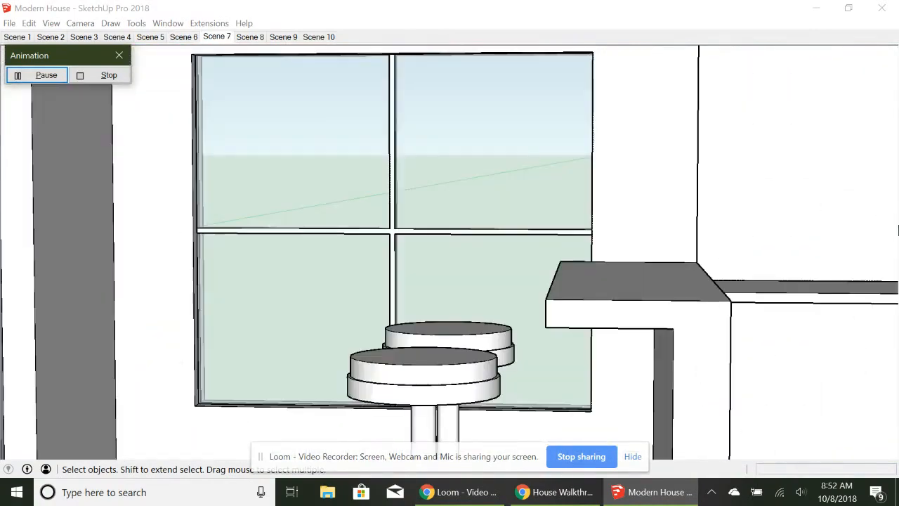
pyautogui.click(250, 37)
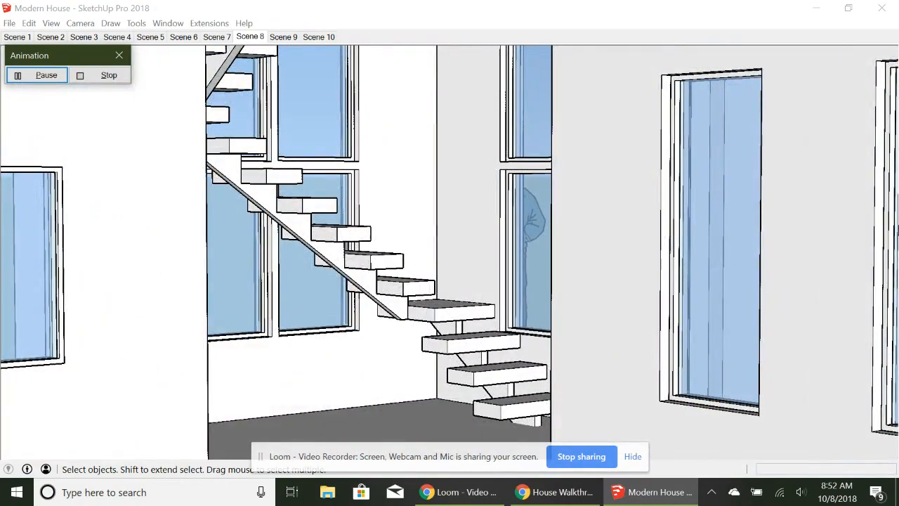
pyautogui.click(284, 37)
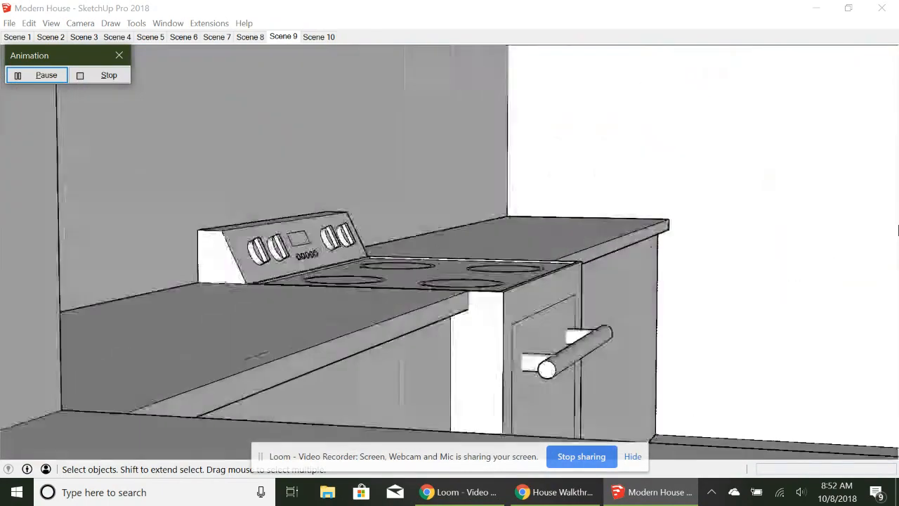
pyautogui.click(317, 37)
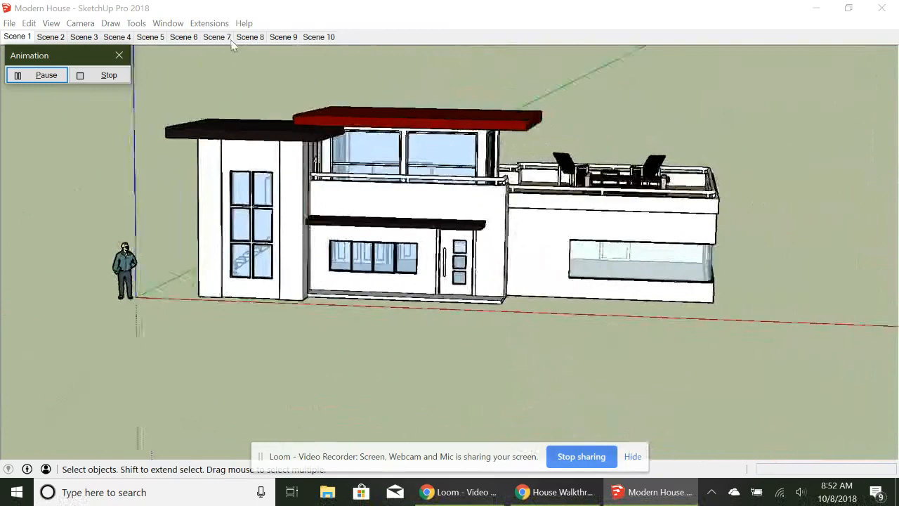
# Step: Stop the walkthrough animation, leaving the house on its exterior view
pyautogui.click(108, 76)
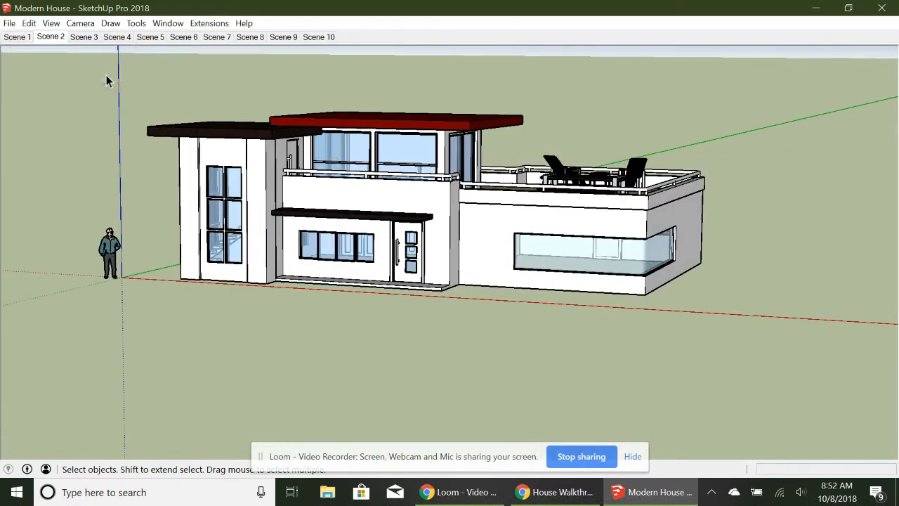
pyautogui.moveTo(845, 191)
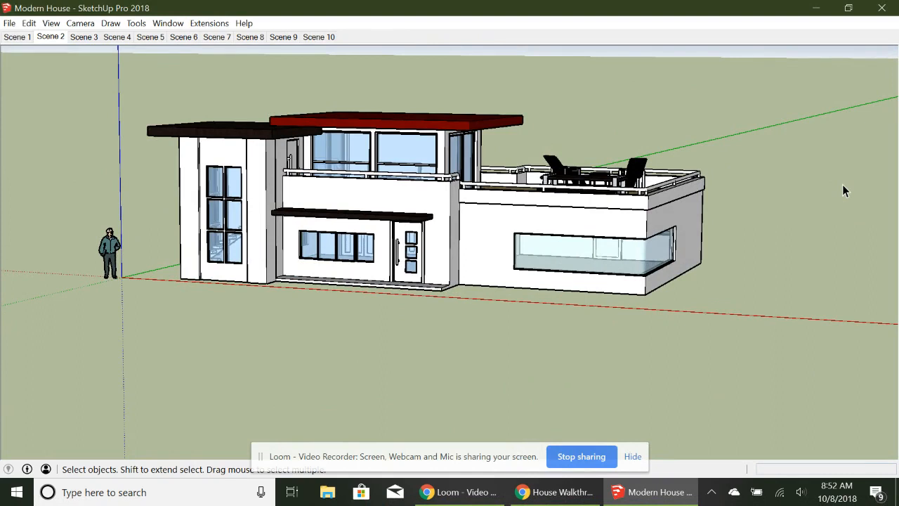
pyautogui.moveTo(840, 228)
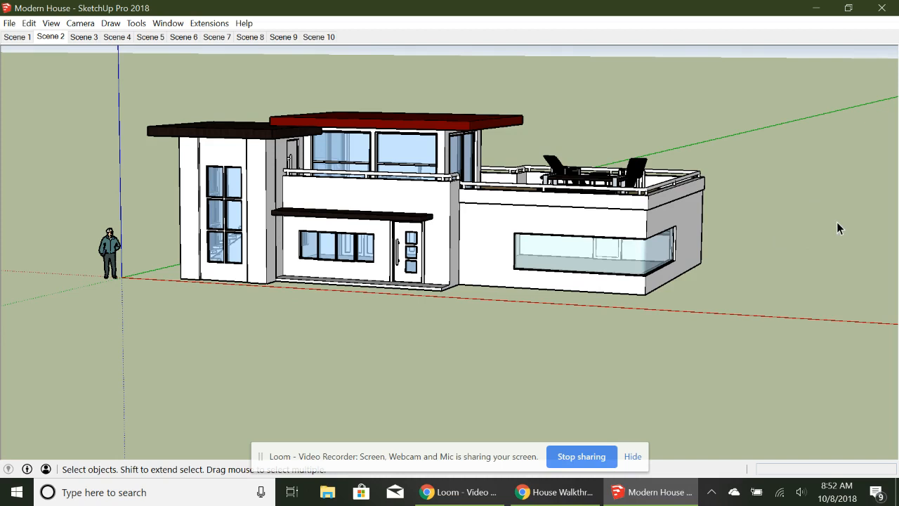
pyautogui.moveTo(582, 457)
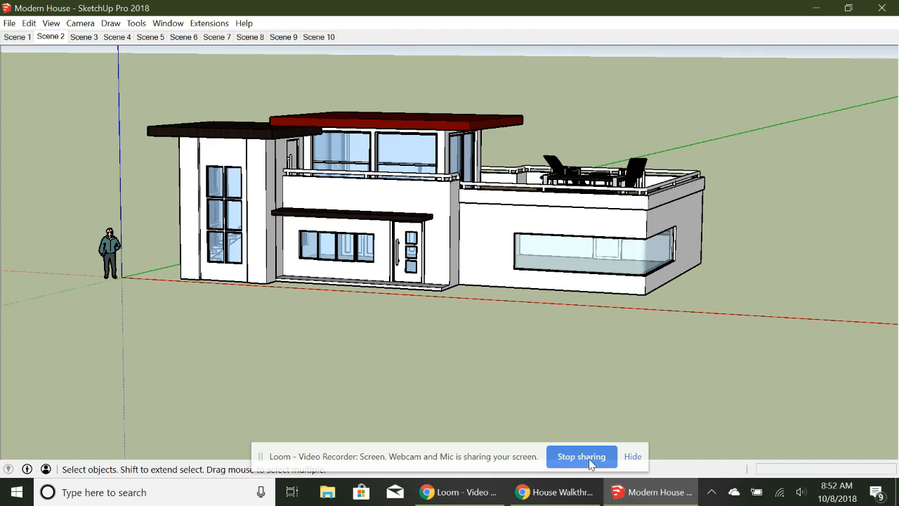